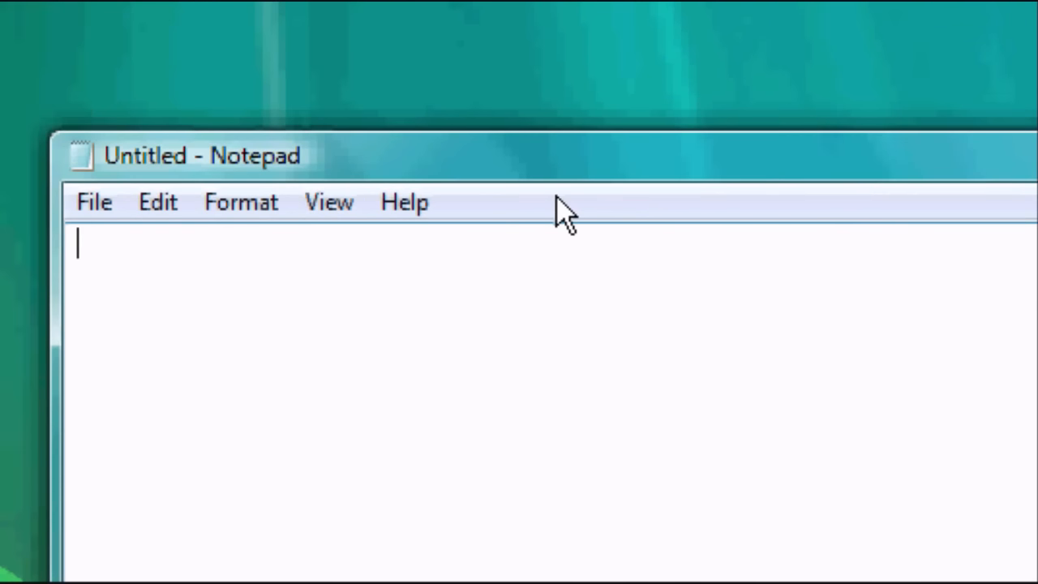
Write the body rule setting background-color to green
text(body {backgrou)
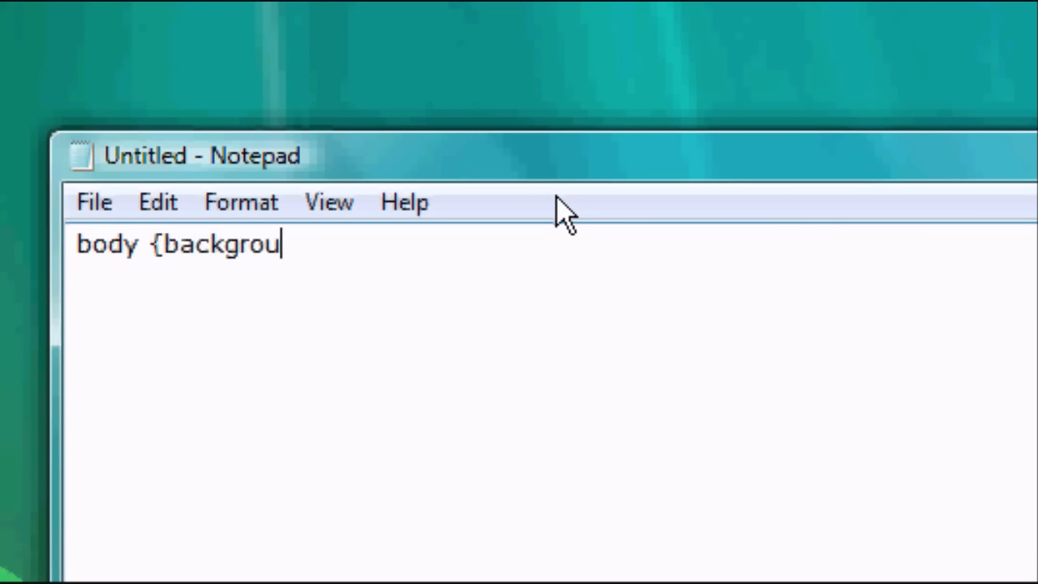
text(nd-color:)
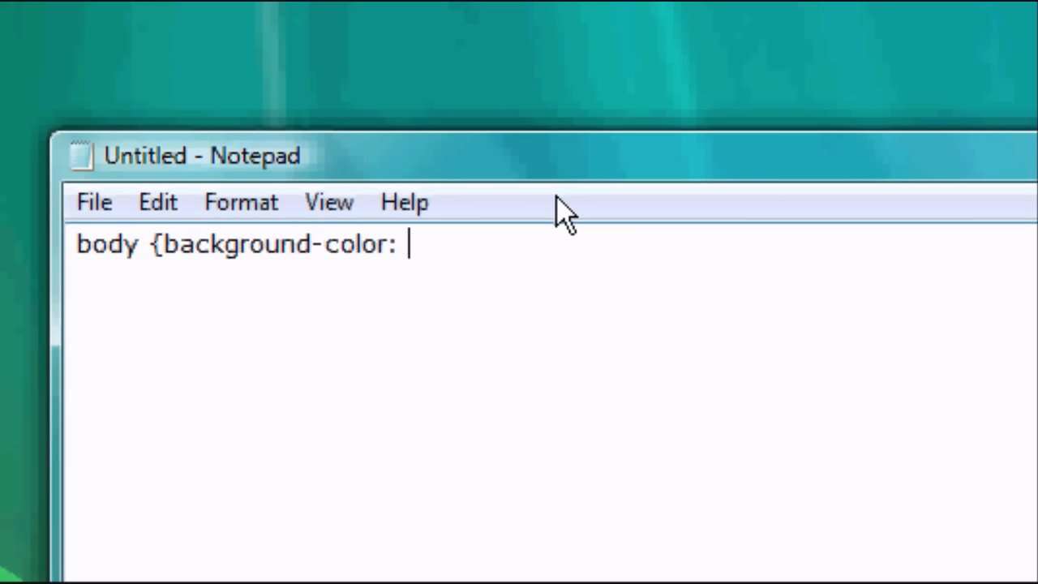
text(green)
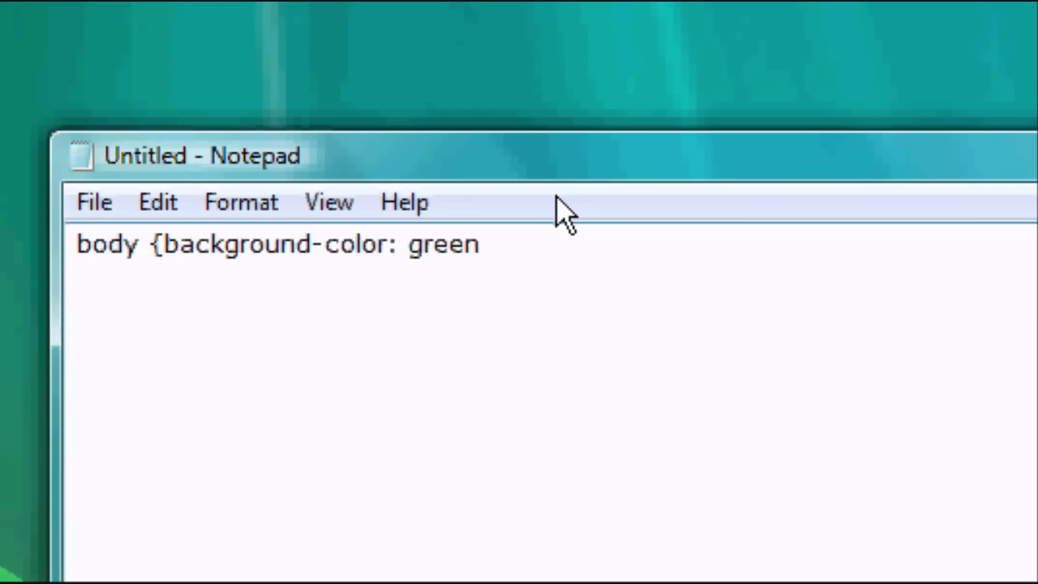
text(;})
text(.)
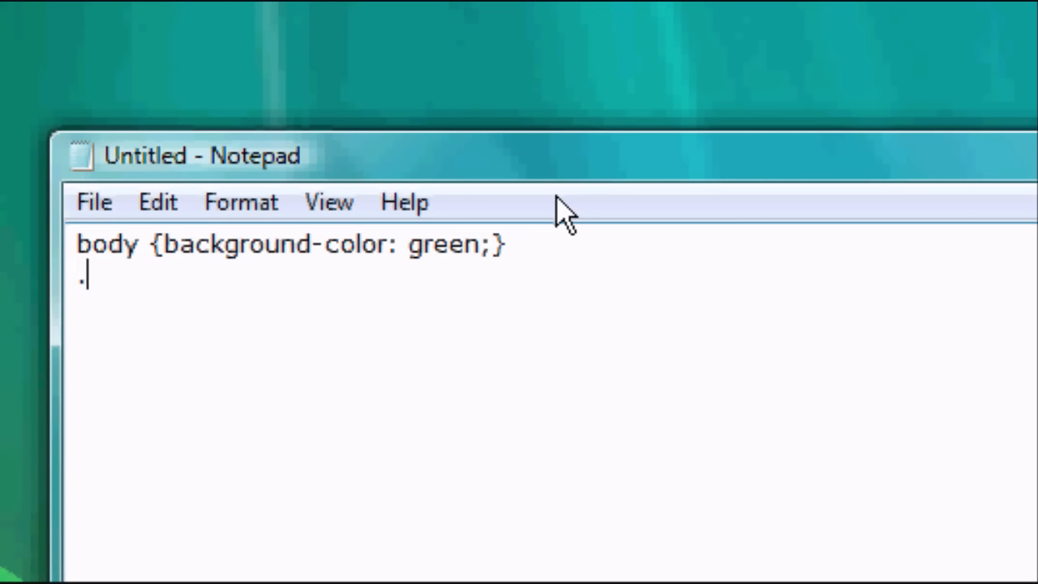
Write the .anything rule with color white and font-family arial
text(anything {)
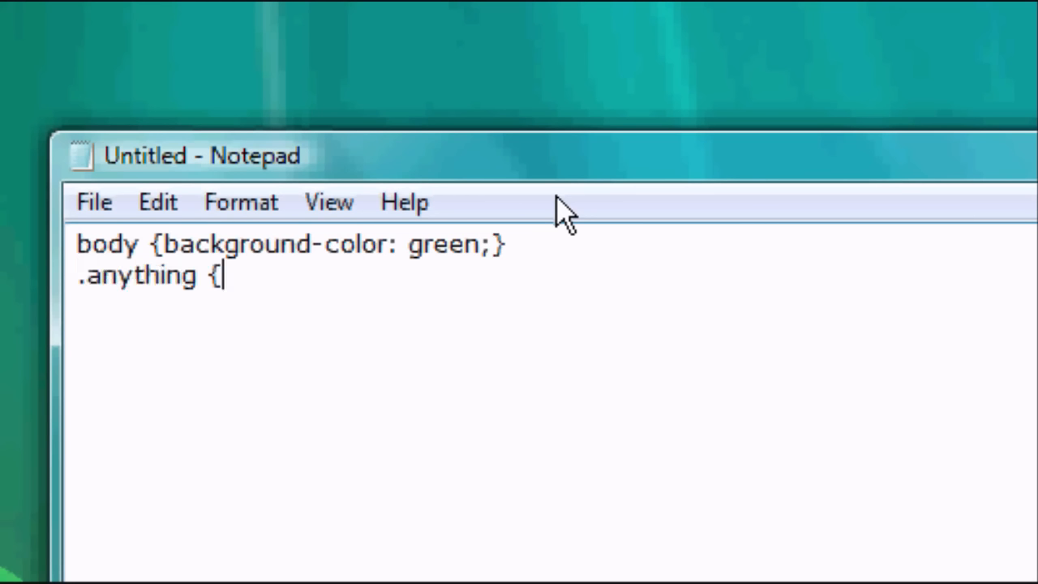
text(color)
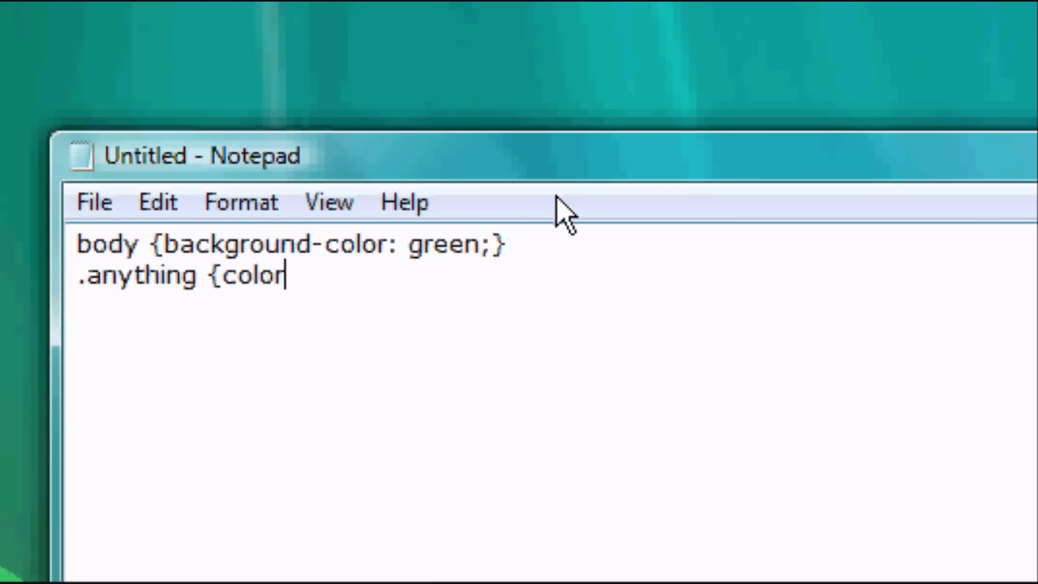
text(: white;)
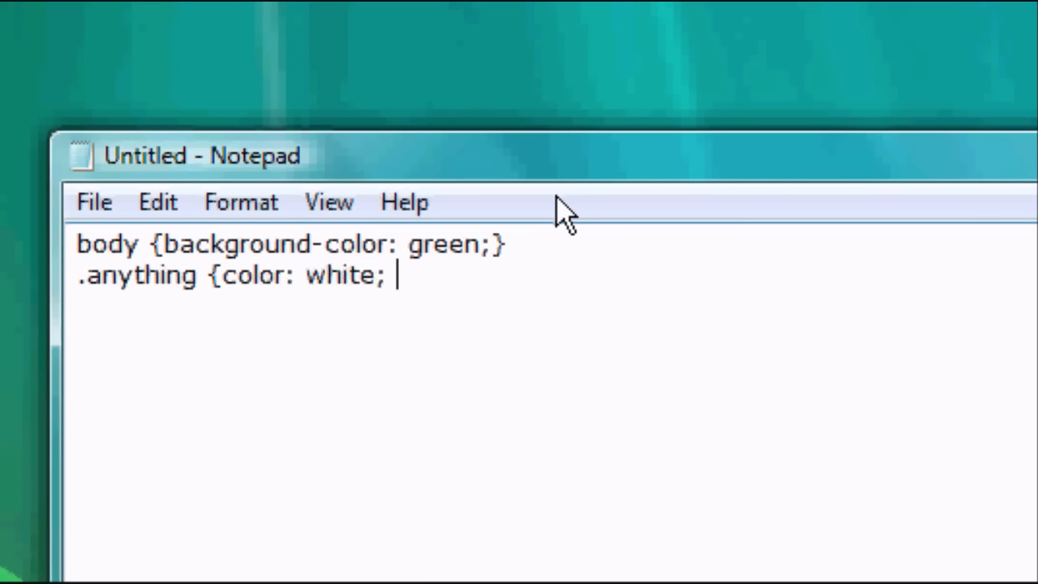
text(font-family)
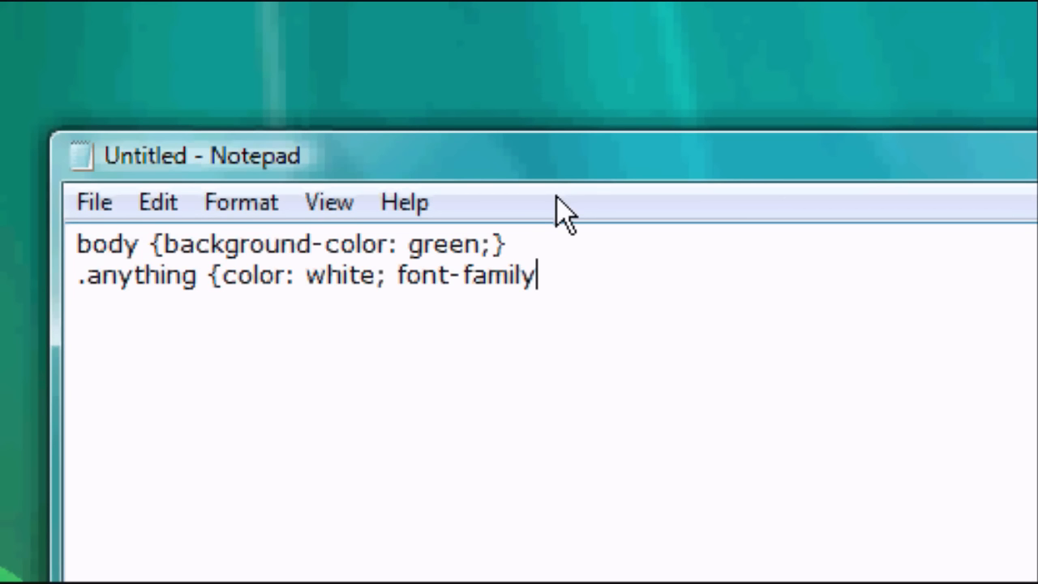
text(: arial;)
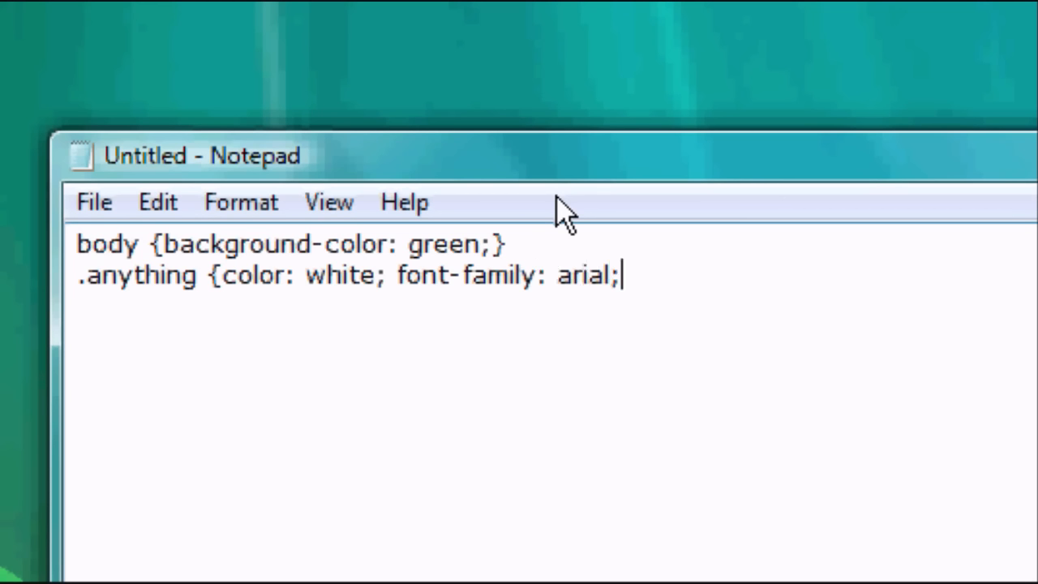
text(})
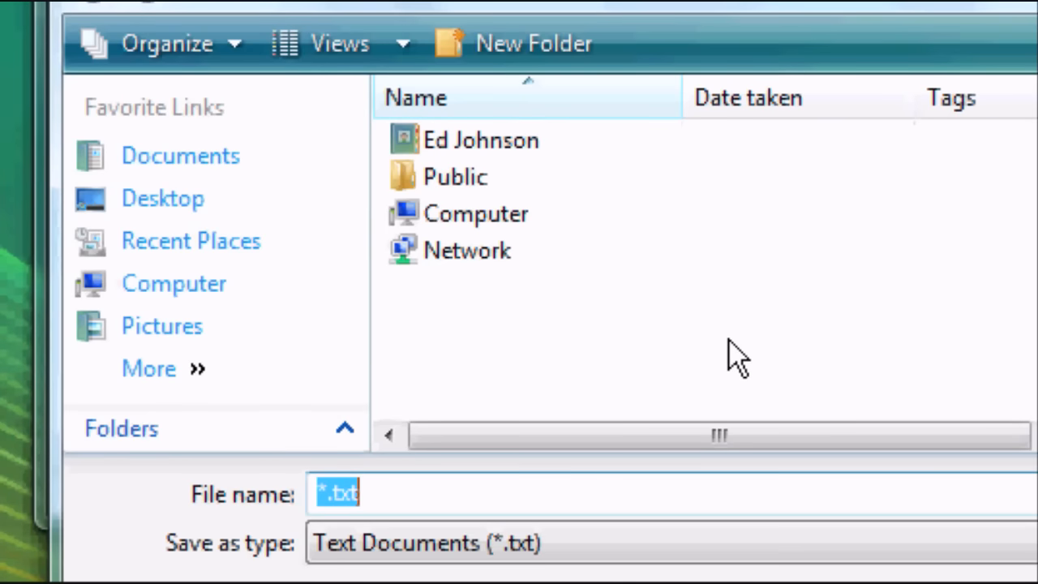
Save the stylesheet on the desktop as anything.css
text(anything.css)
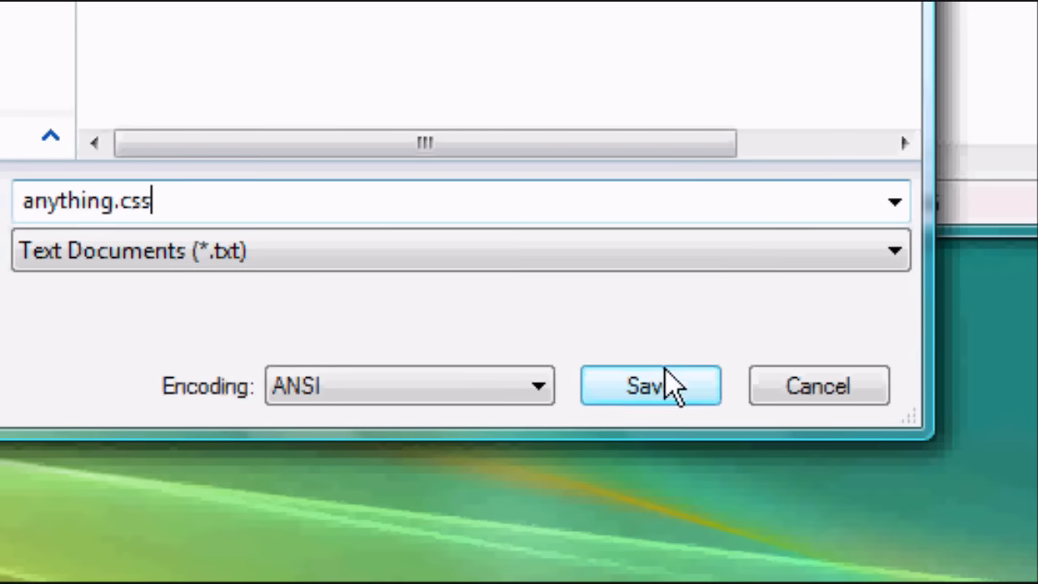
click(649, 385)
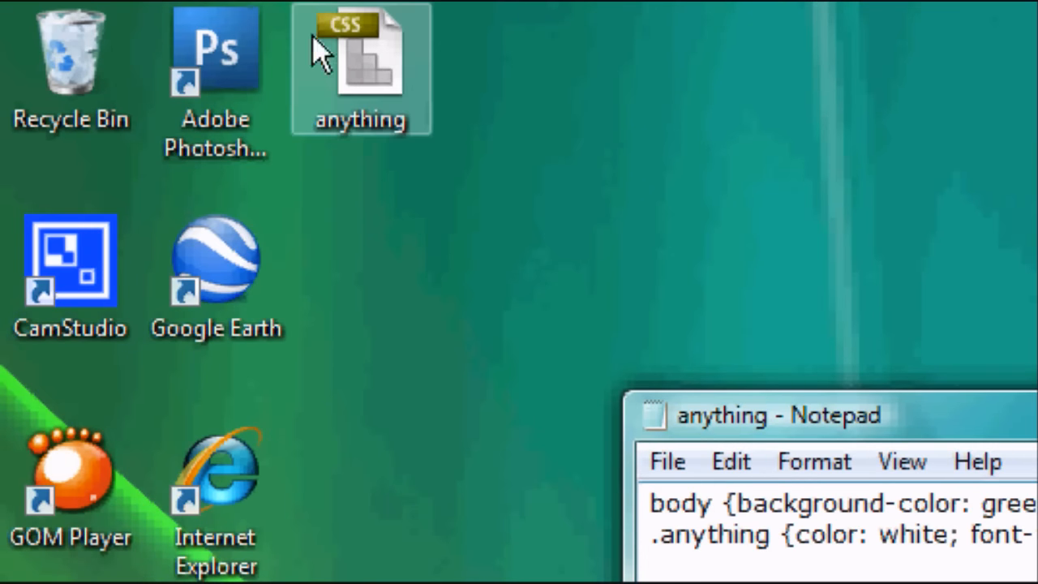
mouse_move(373, 101)
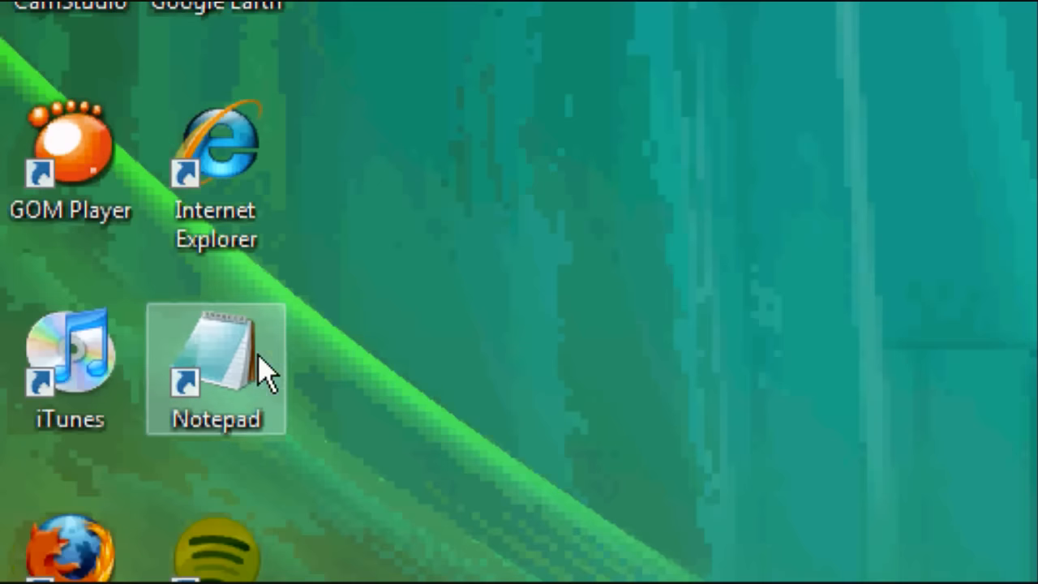
Start a new Notepad document beginning with the <html> tag
double_click(216, 357)
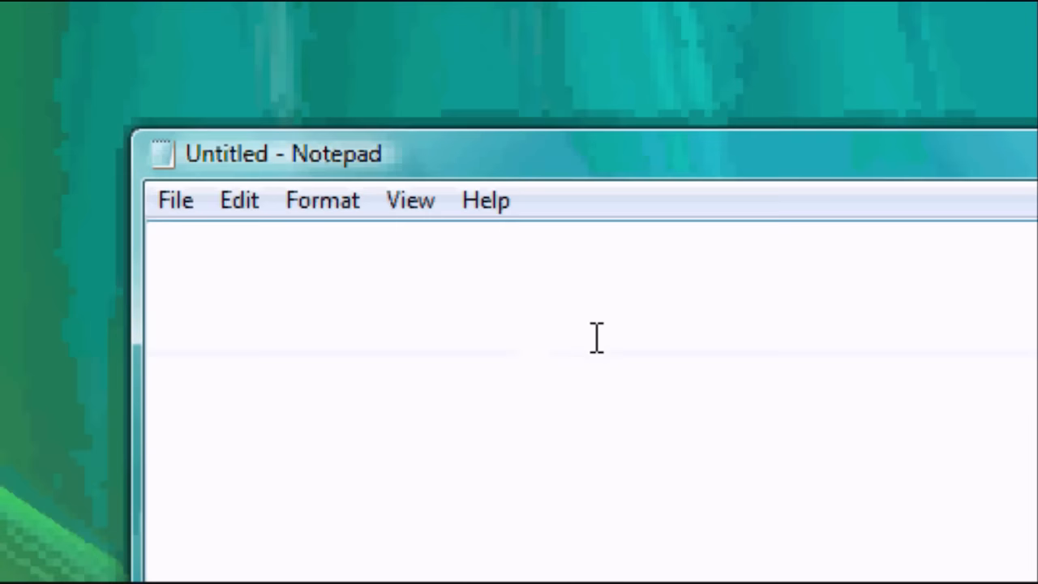
text(<html)
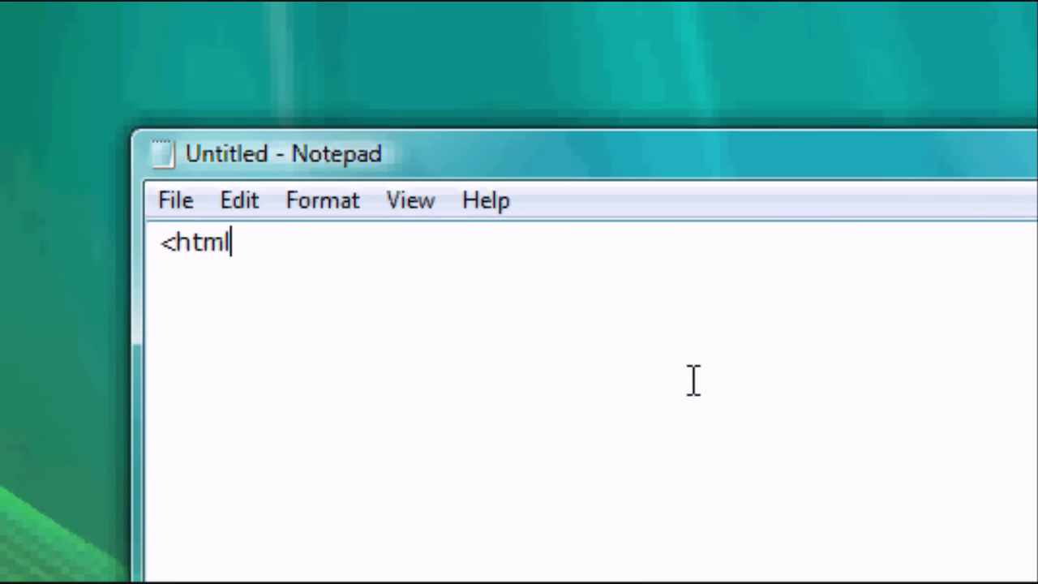
text(>)
text(<head>)
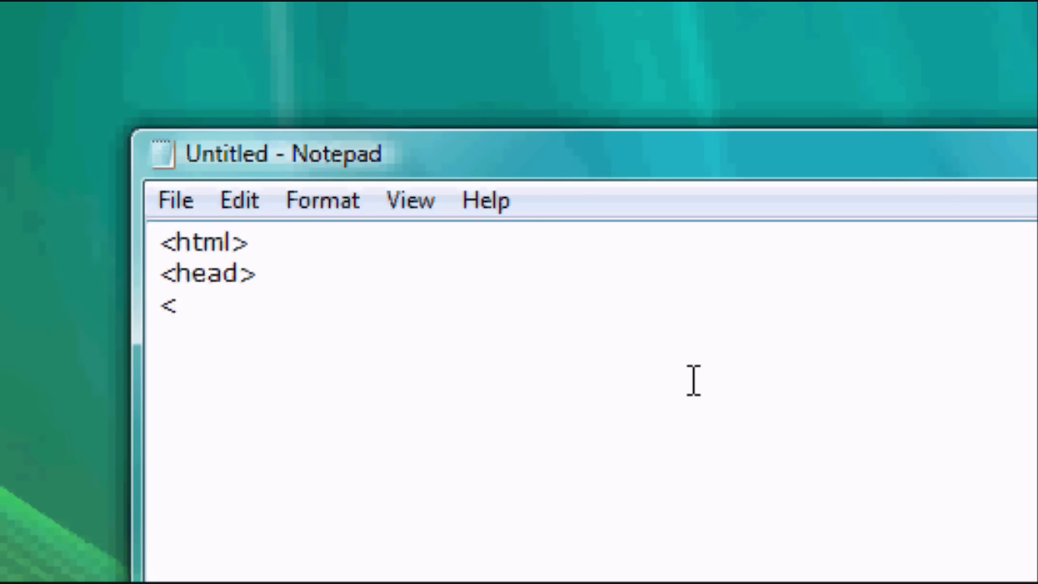
Type the link line: rel="stylesheet" type="text/css" href="anything.css"
text(link rel=")
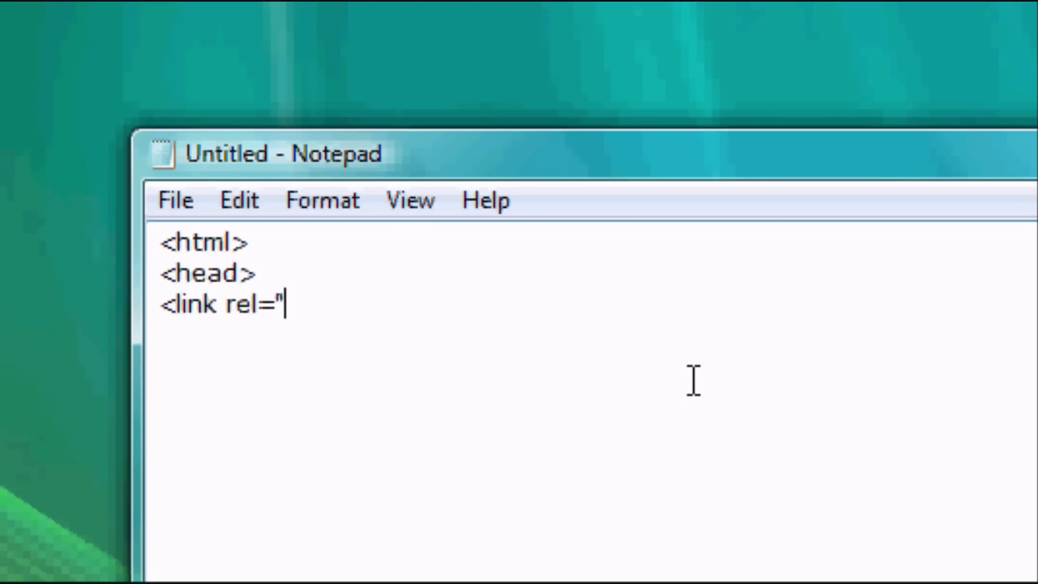
text(style)
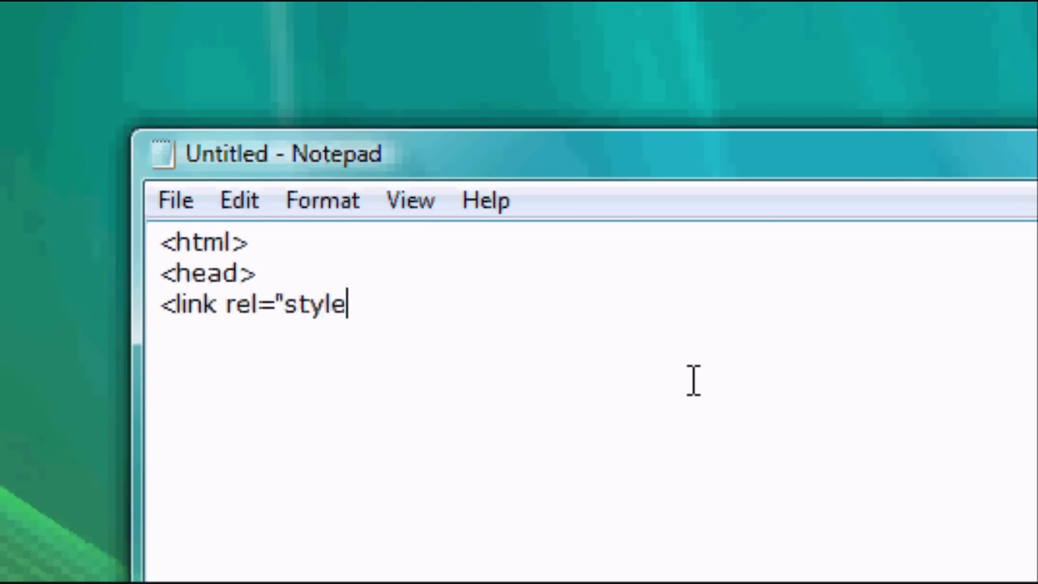
text(sheet" t)
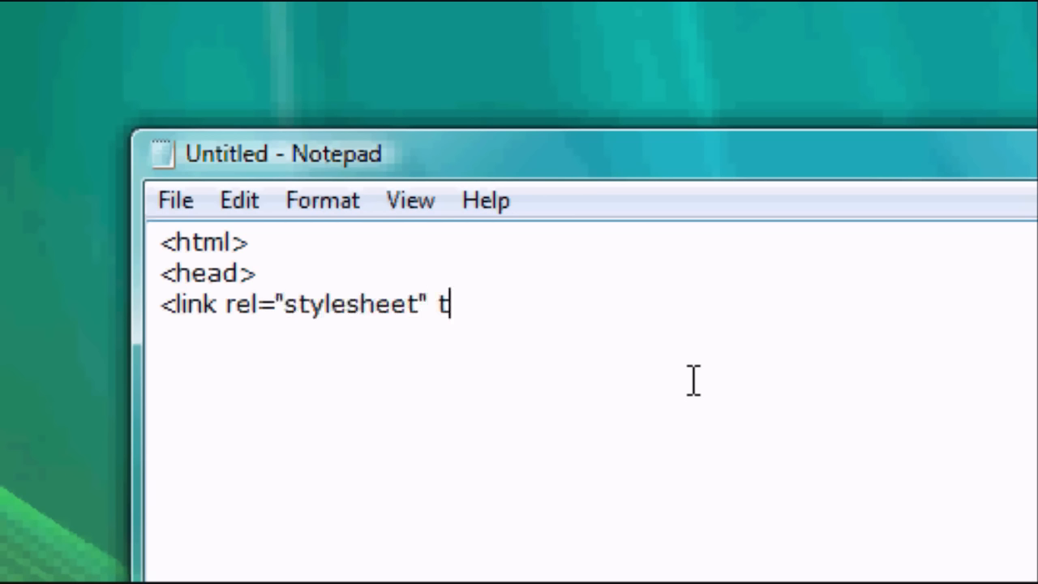
text(ype=")
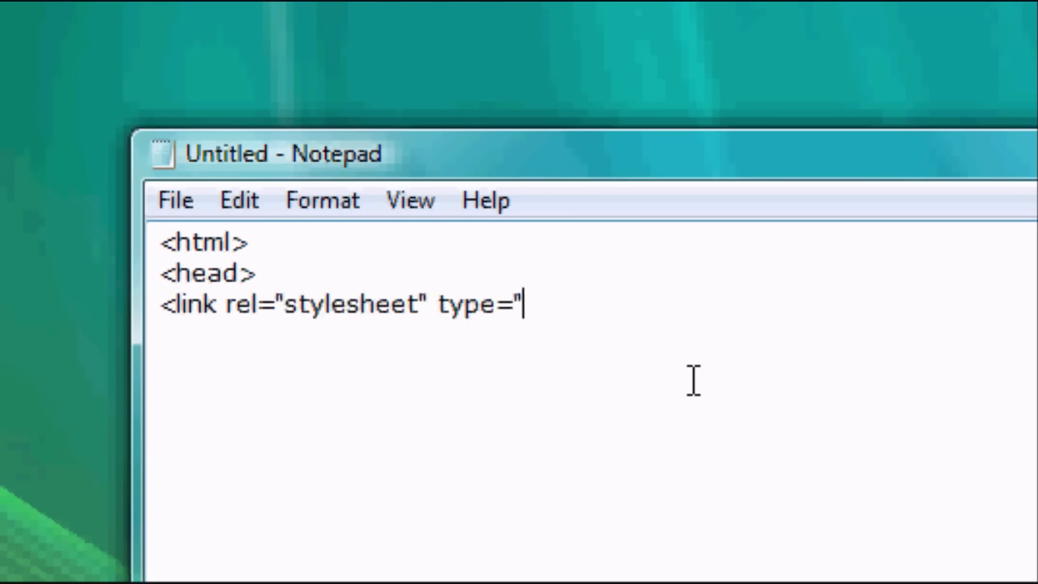
text(text.)
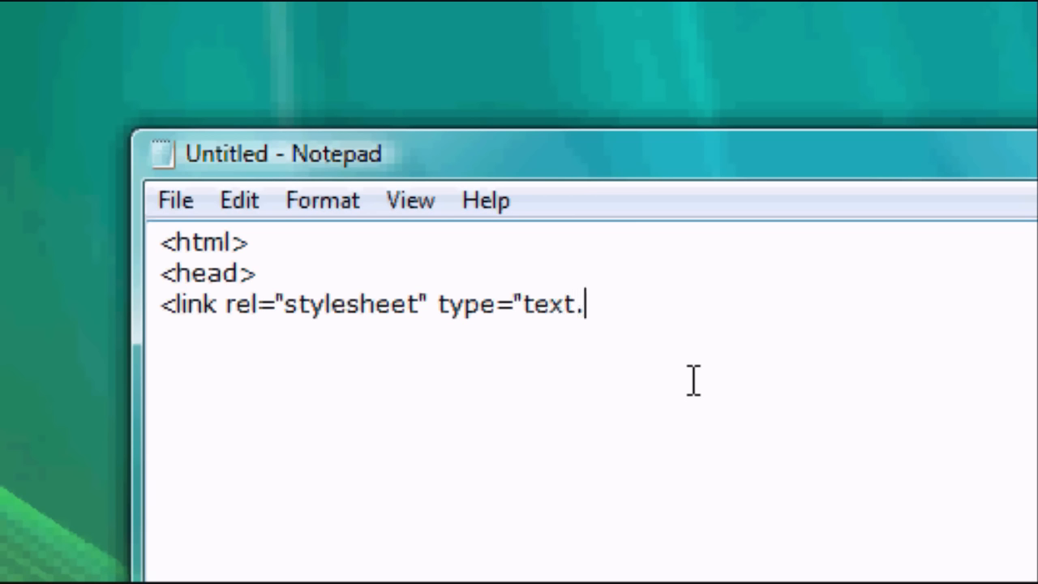
text(/c)
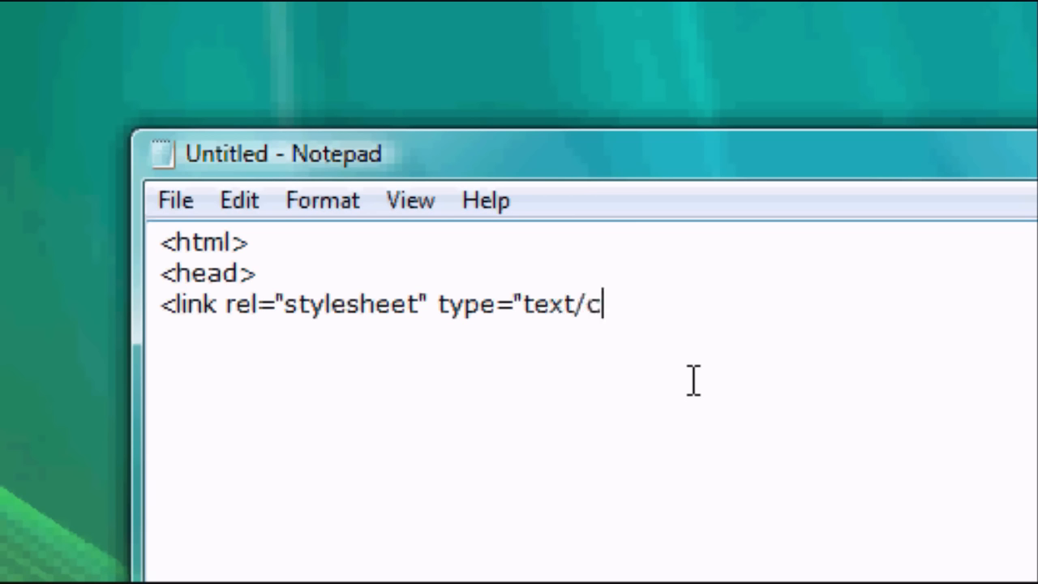
text(ss")
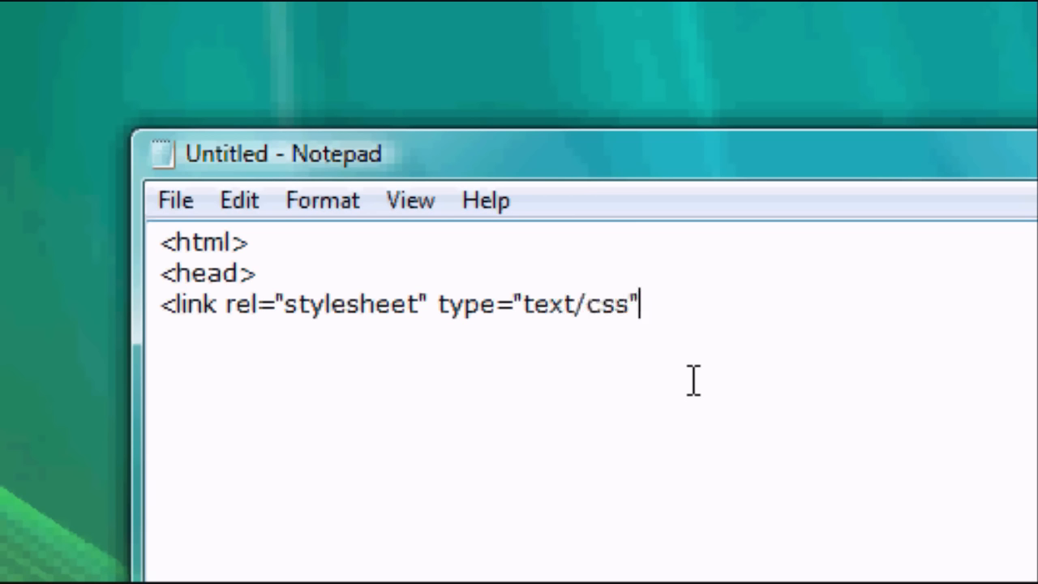
text(h)
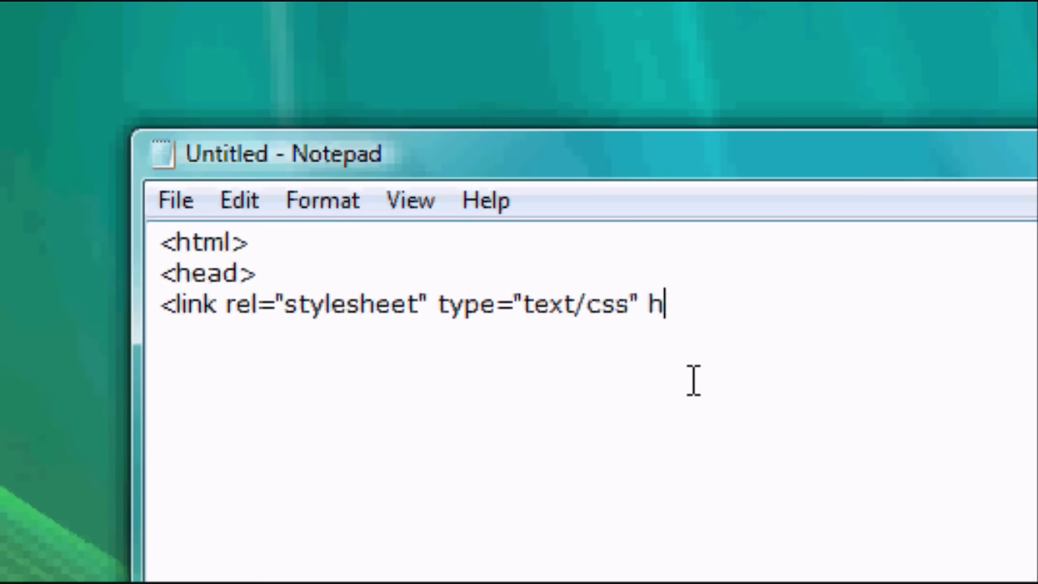
text(ref="an)
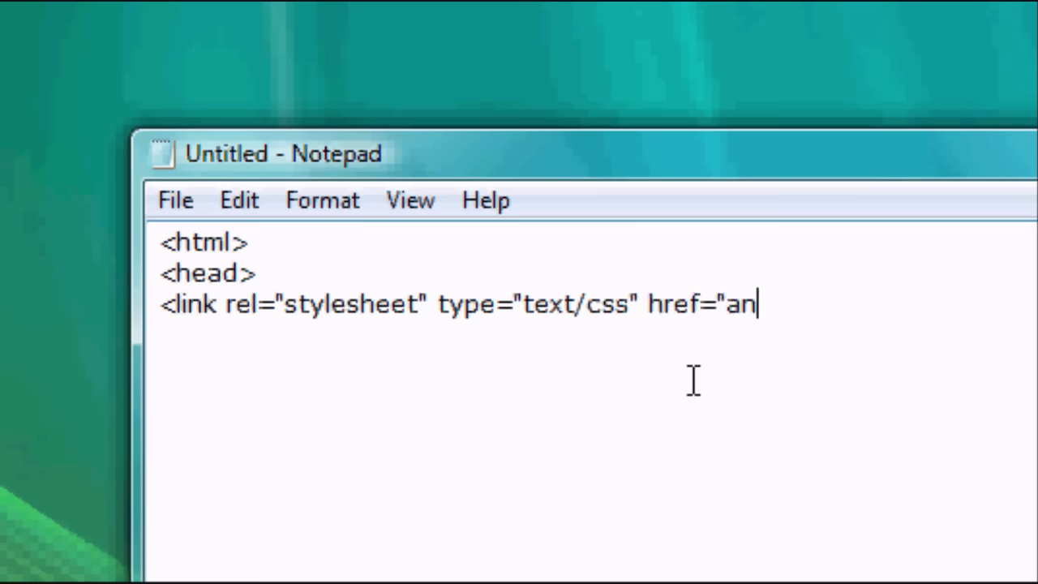
text(ything.css")
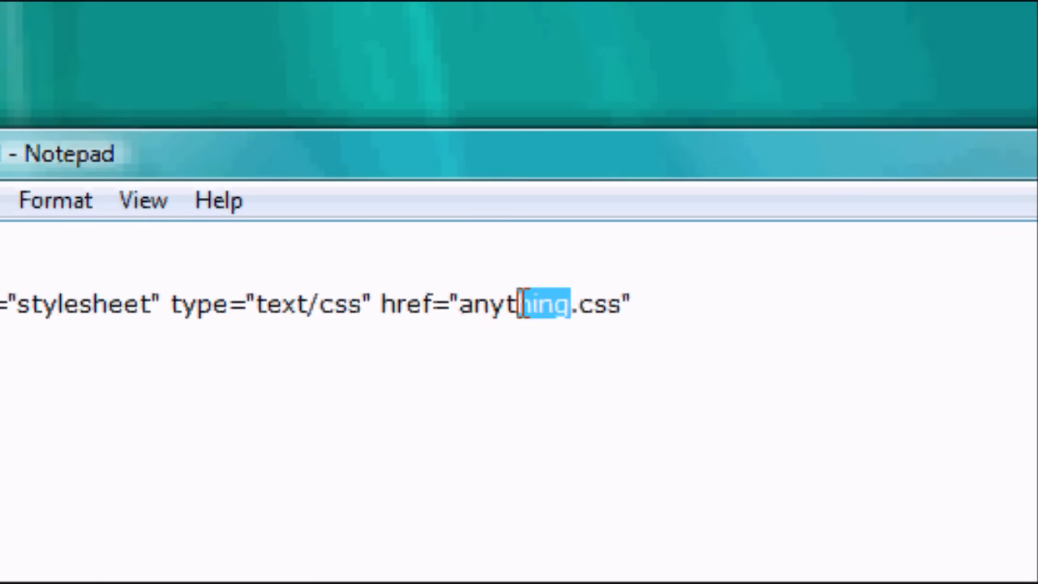
Retype 'anything' as the stylesheet name and close the link tag with >
double_click(487, 304)
text(styl)
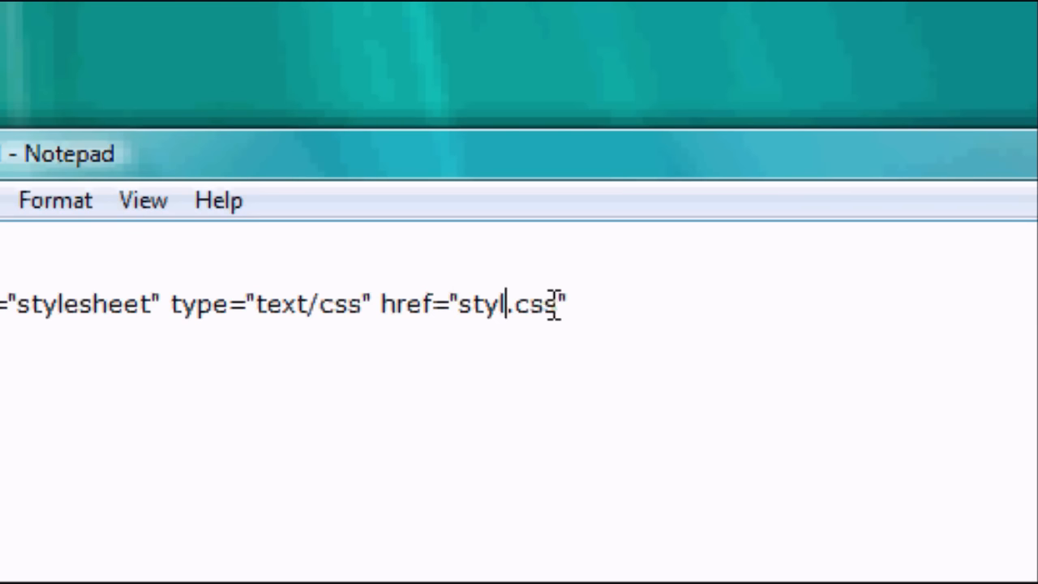
text(anything)
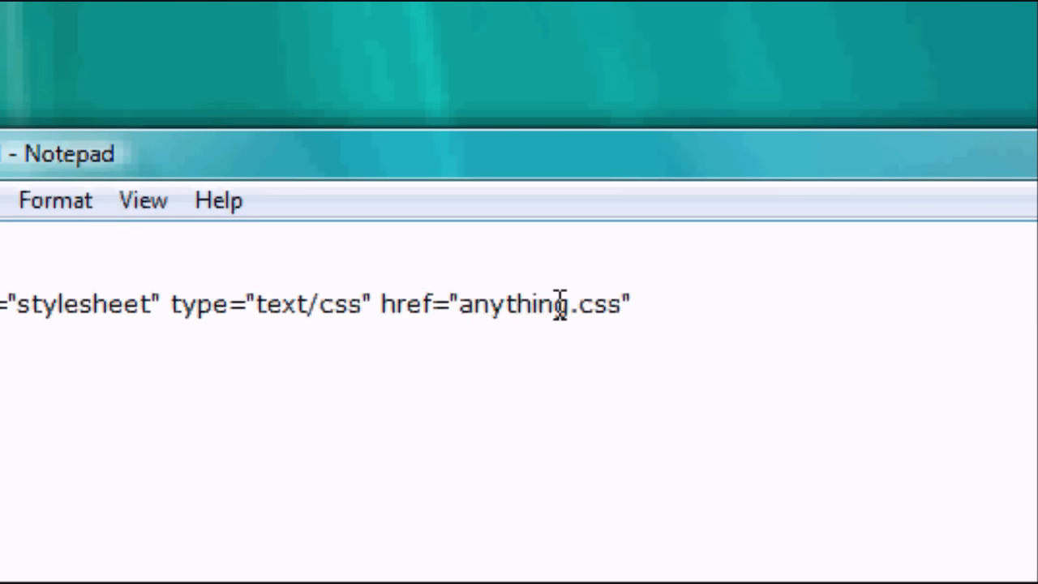
text(>)
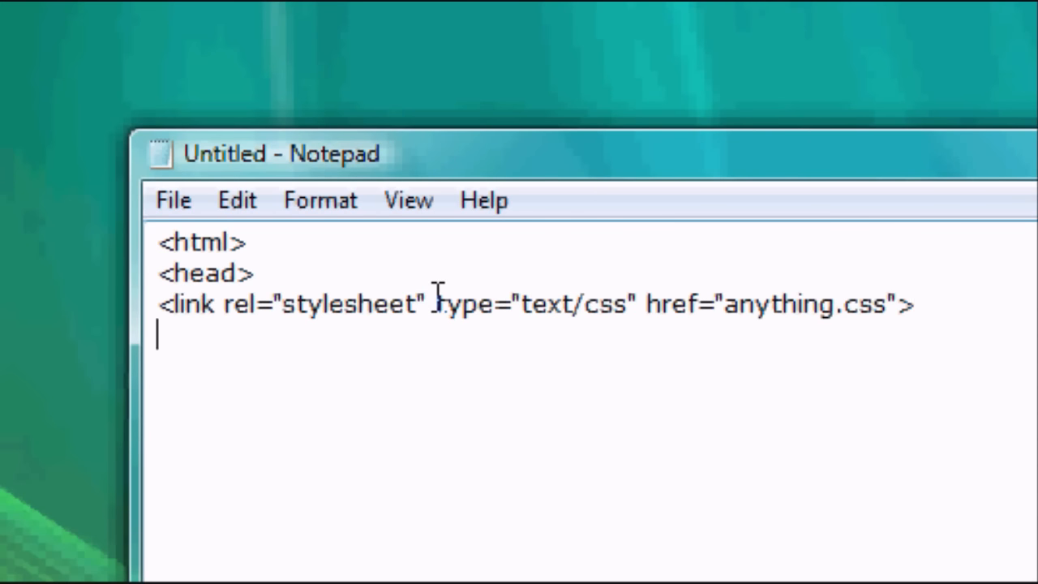
Add title 'This website uses external CSS', </head>, <body>, and <div class="anything"
text(<titl)
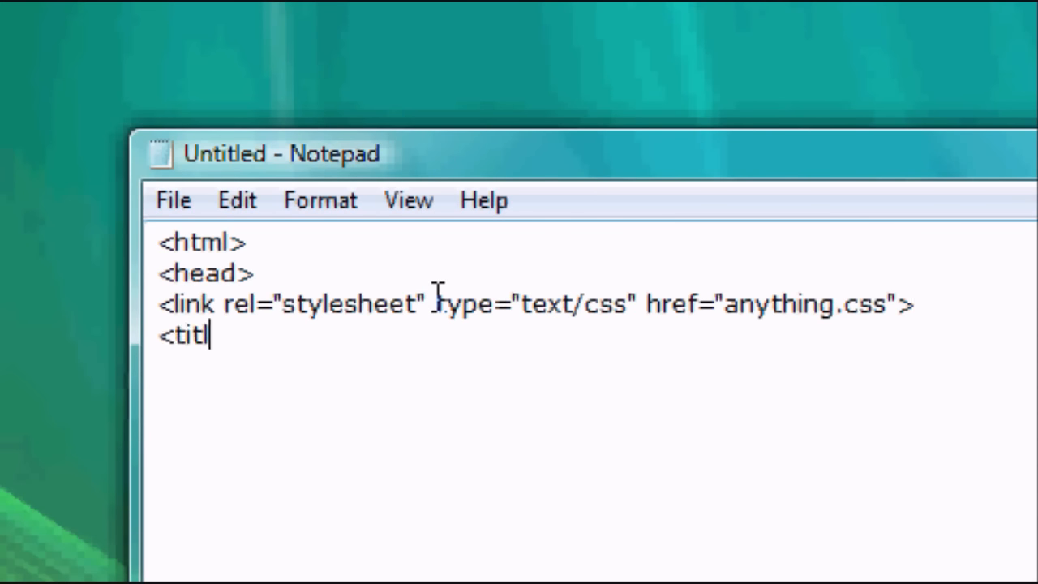
text(e>This website uses external)
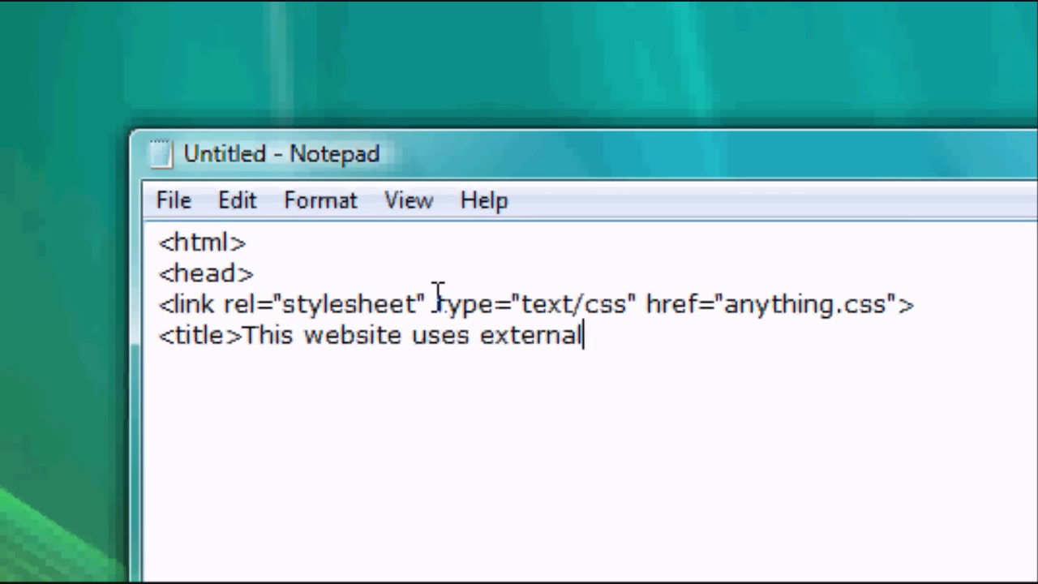
text(CSS</title>)
text(<bdi)
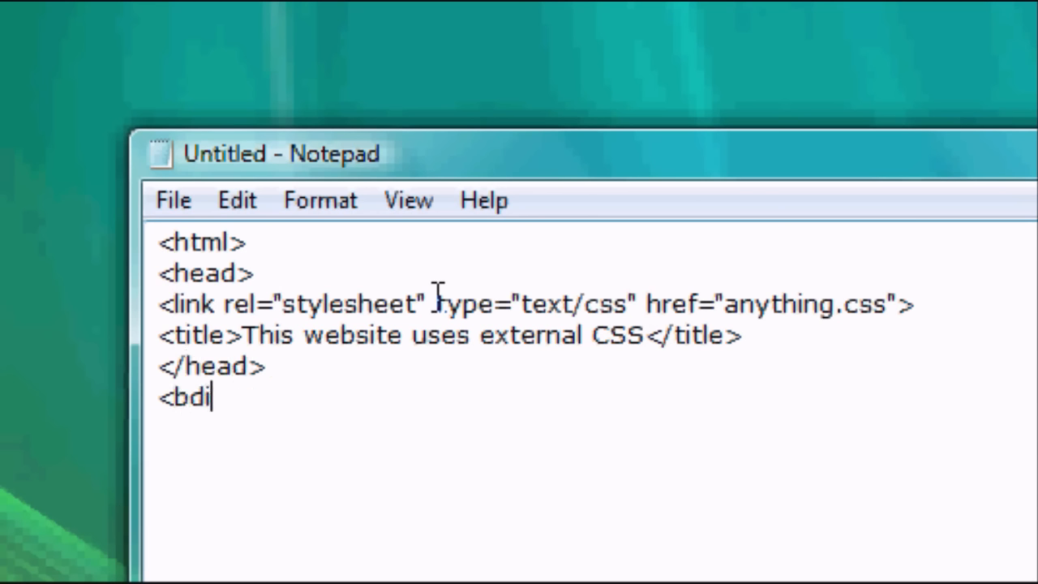
text(ody>)
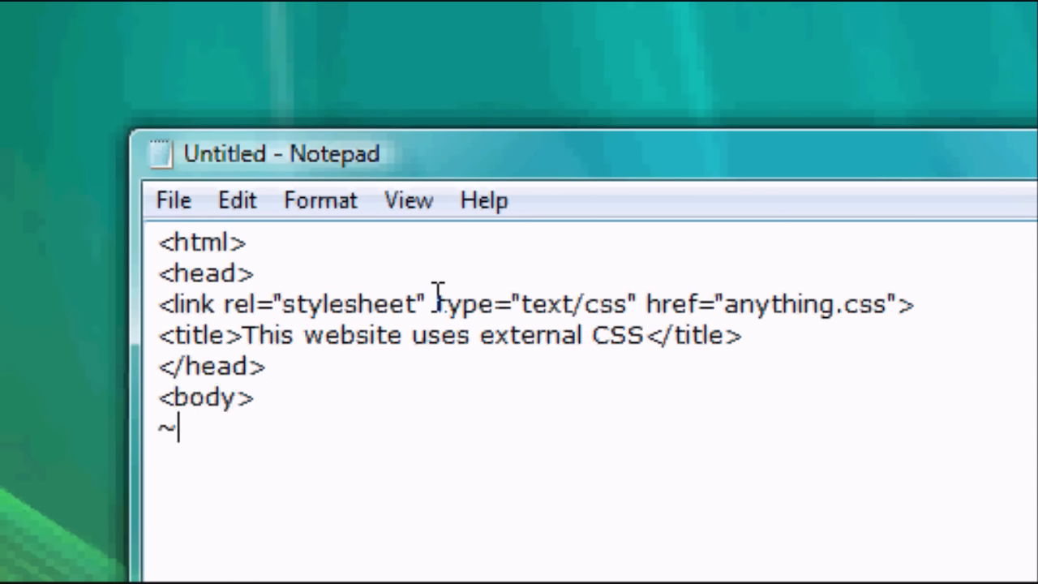
text(<div c)
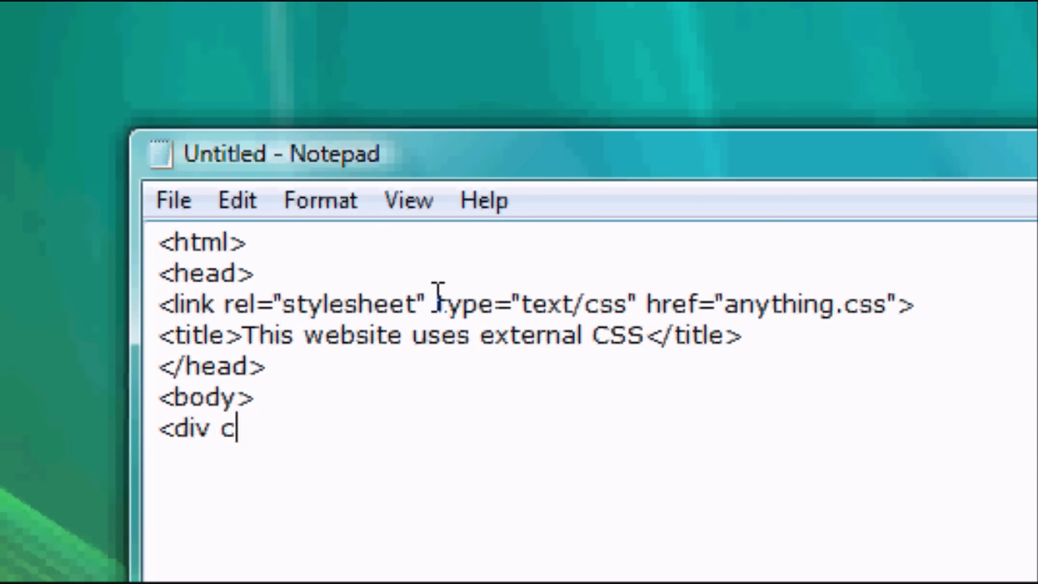
text(lass=")
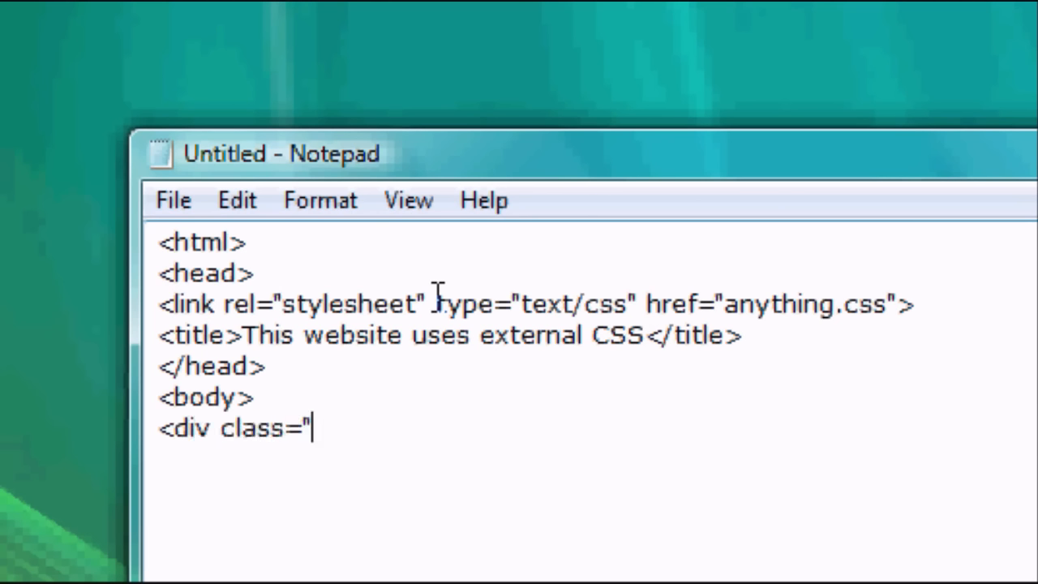
text(anything")
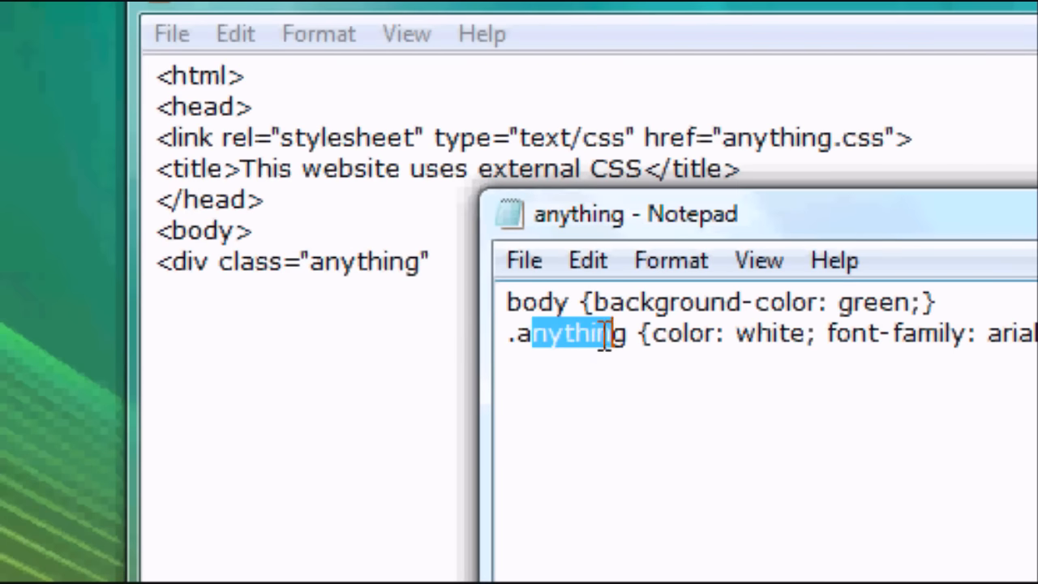
Replace 'anything' with 'header' in the stylesheet rule and the div class
double_click(571, 332)
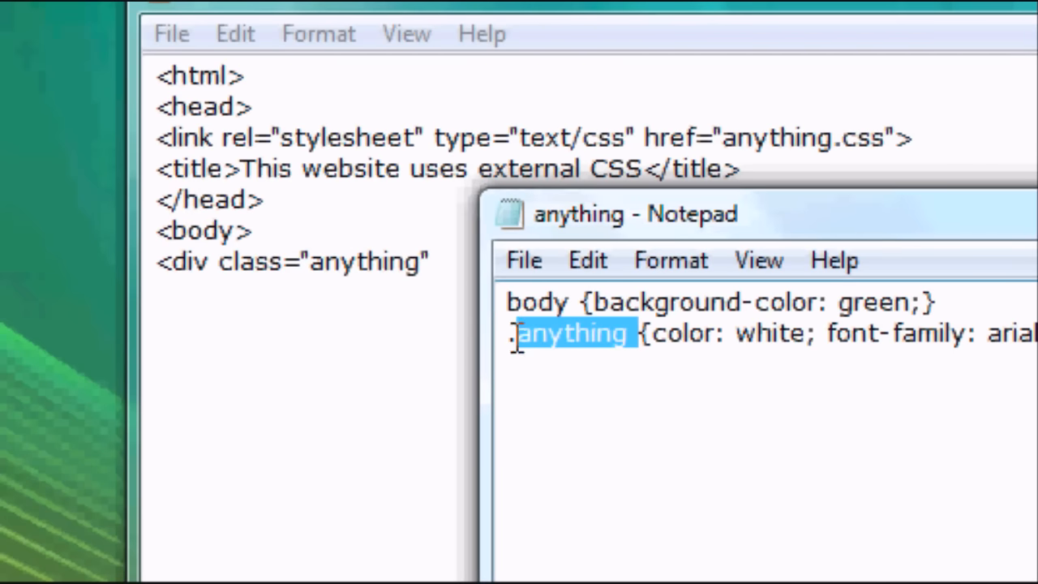
text(header)
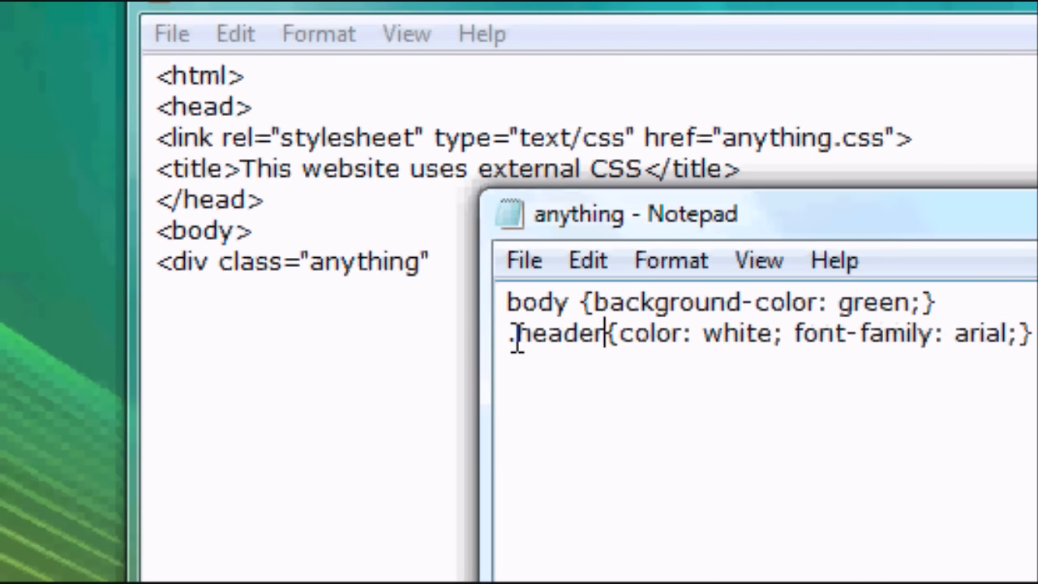
double_click(360, 261)
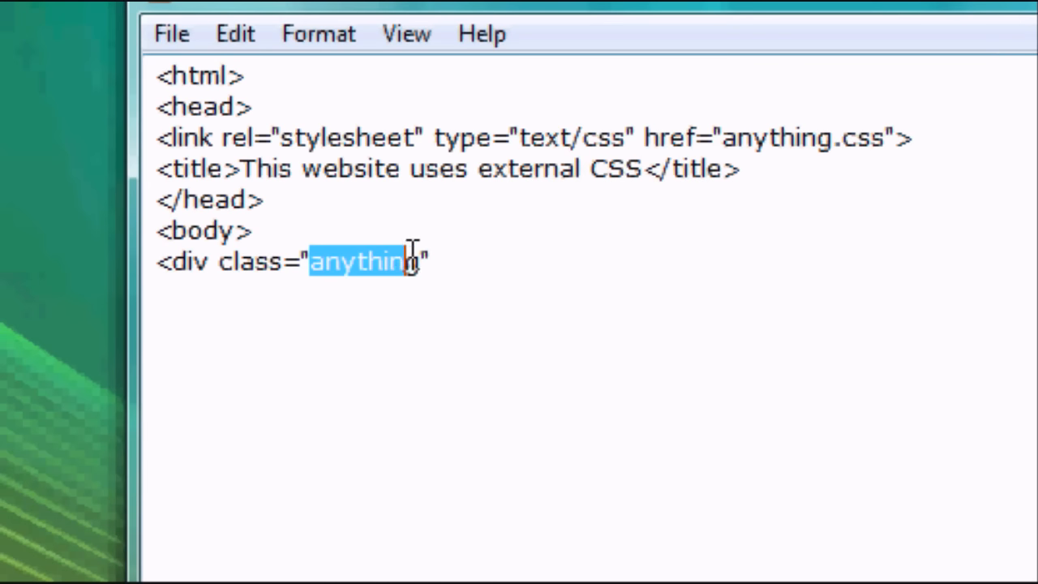
text(header)
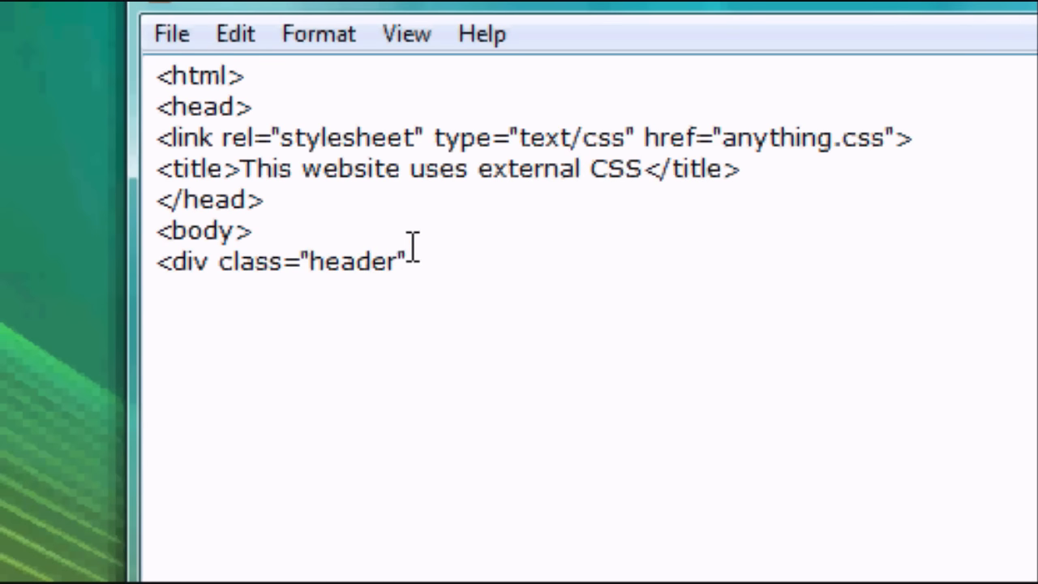
click(398, 261)
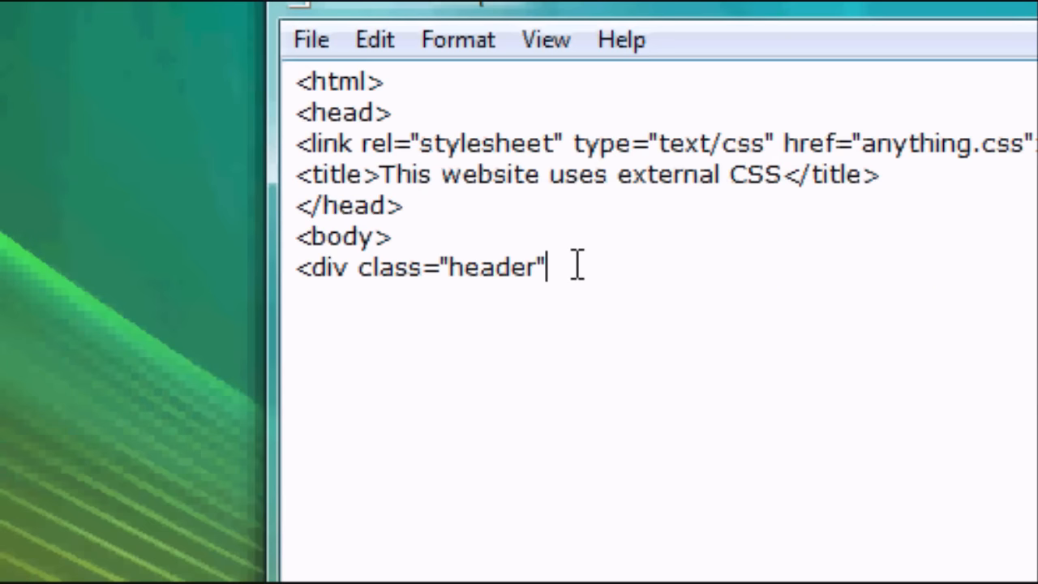
Type 'Welcome To The SITE!' in the div, then </div>, </body> and </html>
text(>)
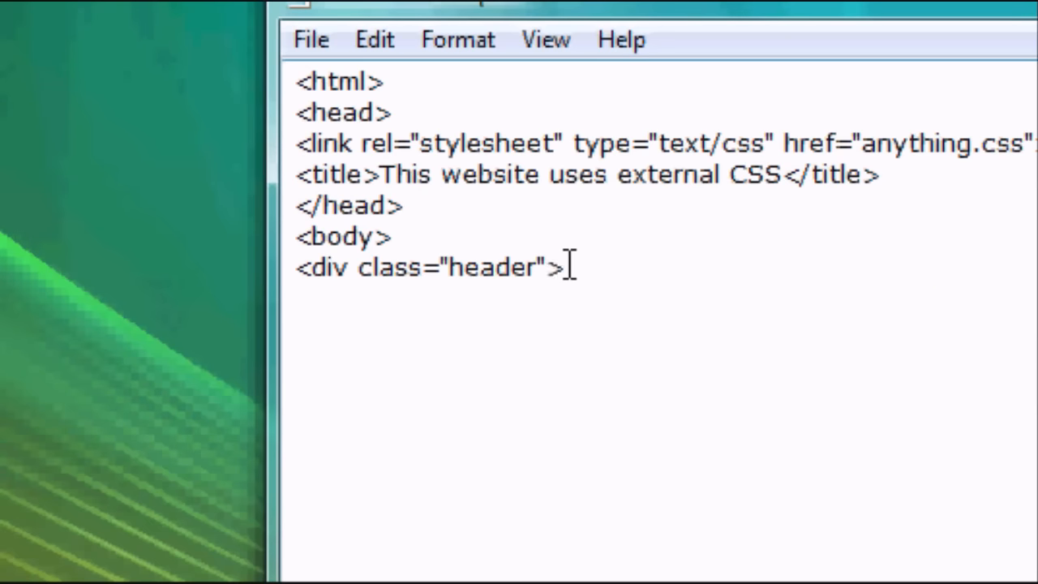
text(Welcome TO)
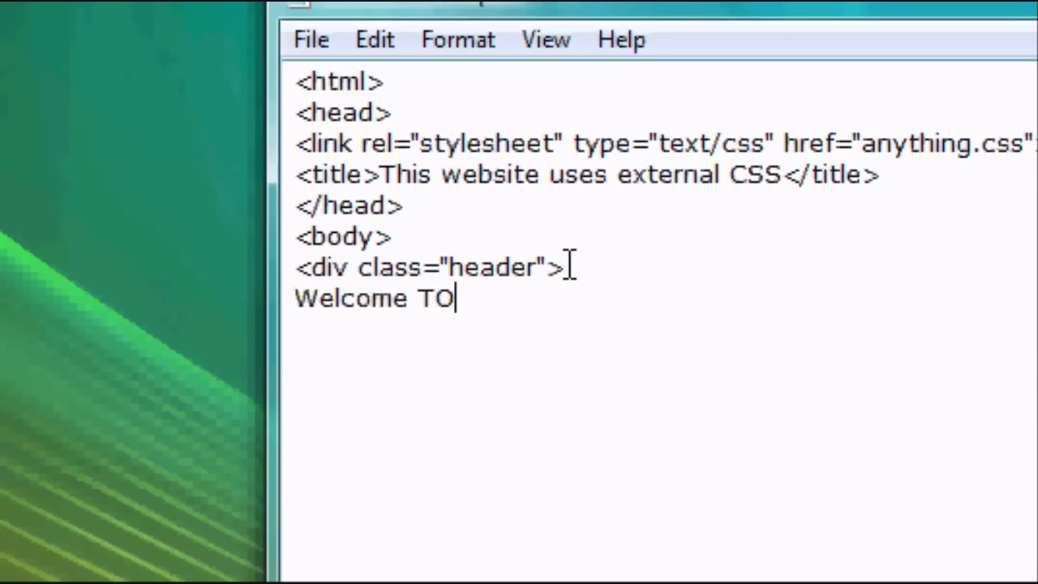
text(The SITE!)
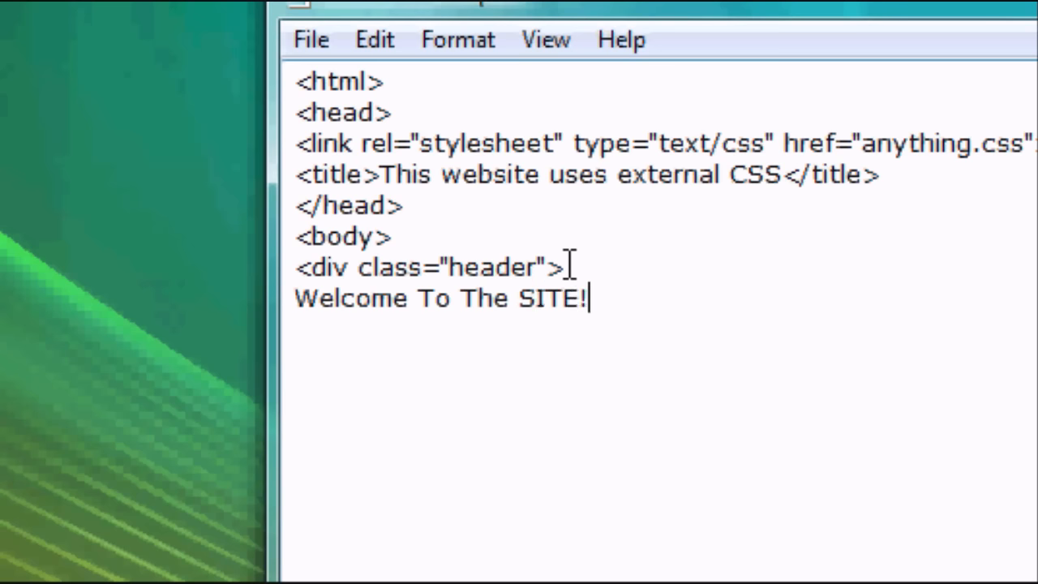
text(</div>)
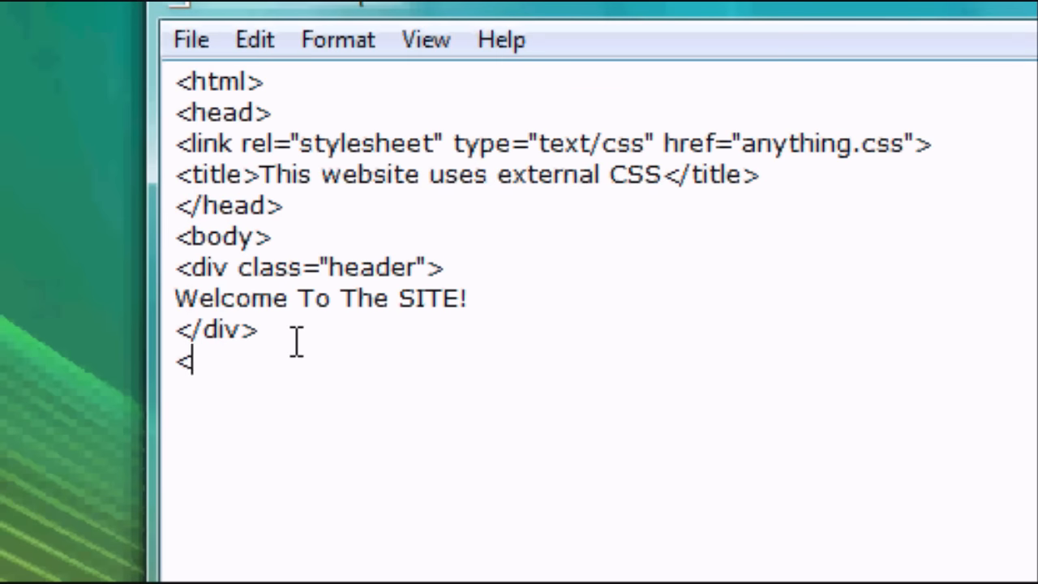
text(/body>)
text(</html>)
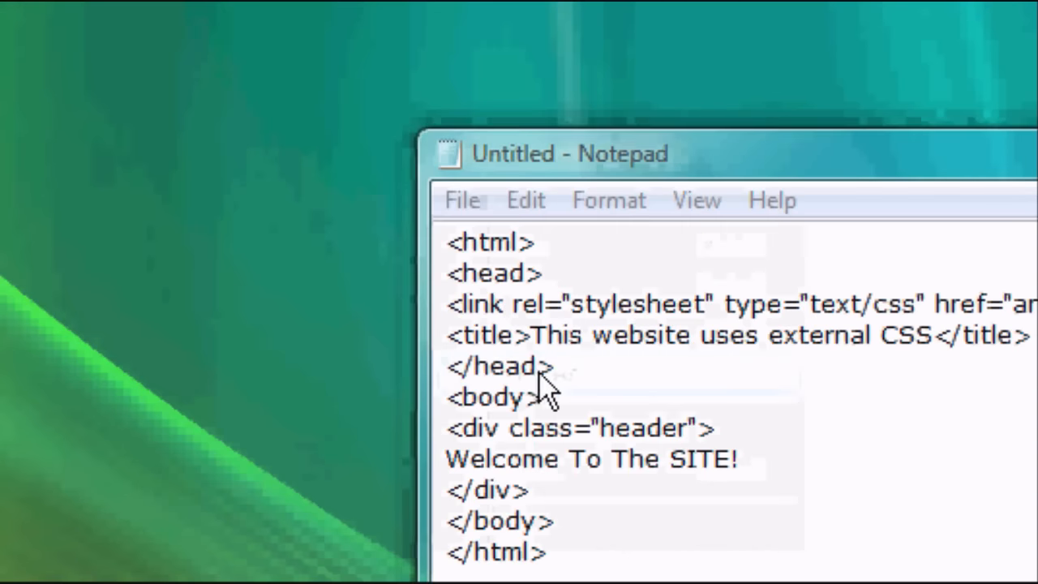
Save the page on the desktop as index.html
click(463, 200)
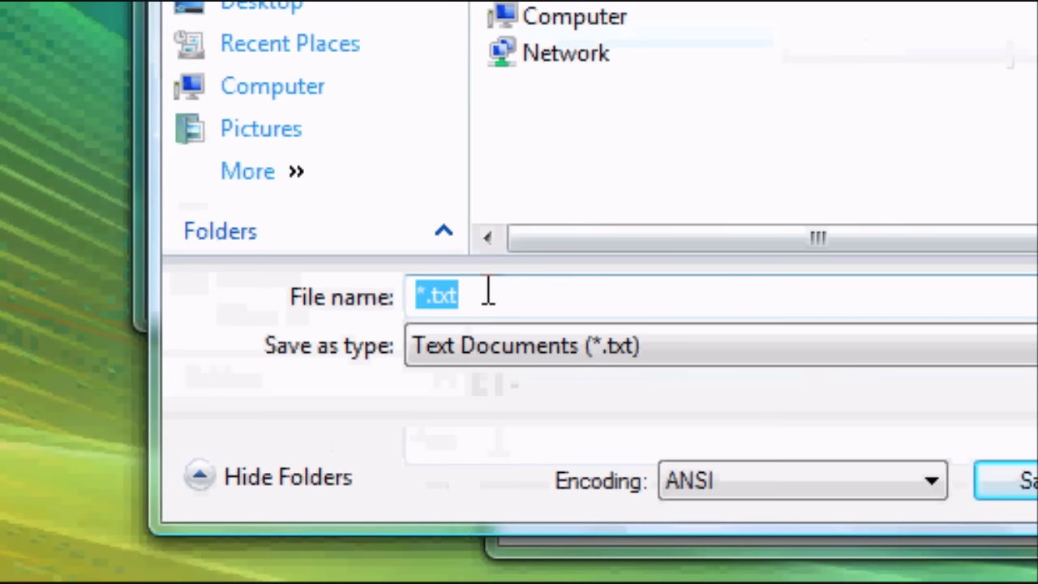
text(i)
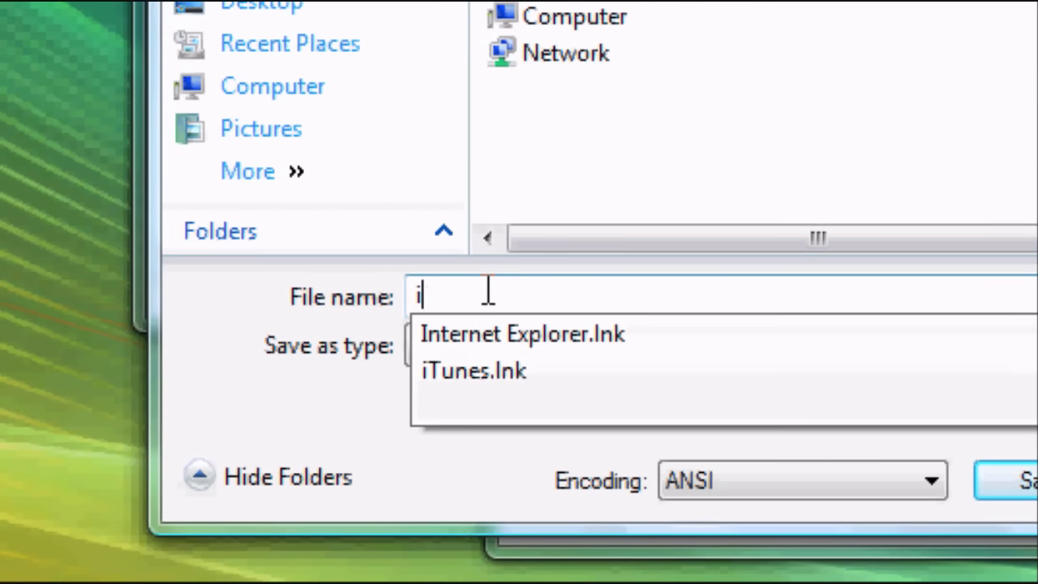
text(ndex.html)
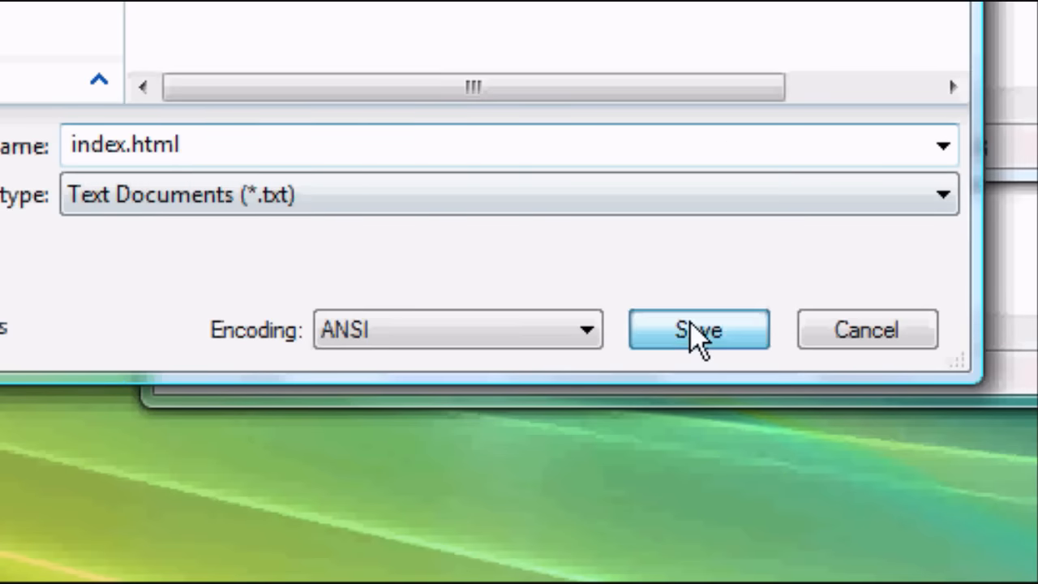
click(697, 330)
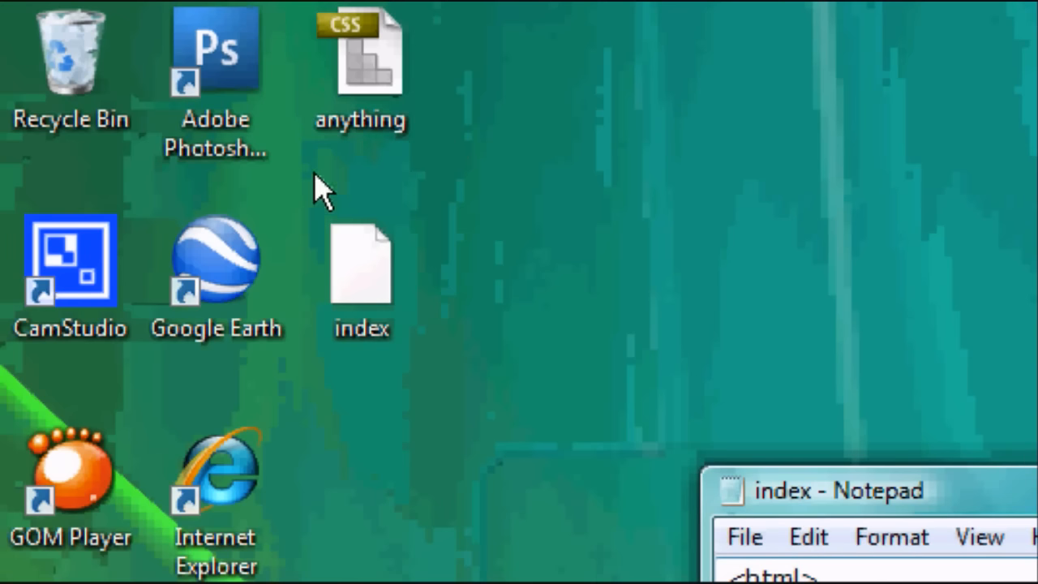
Open the desktop index file with Internet Explorer via Open With
right_click(360, 267)
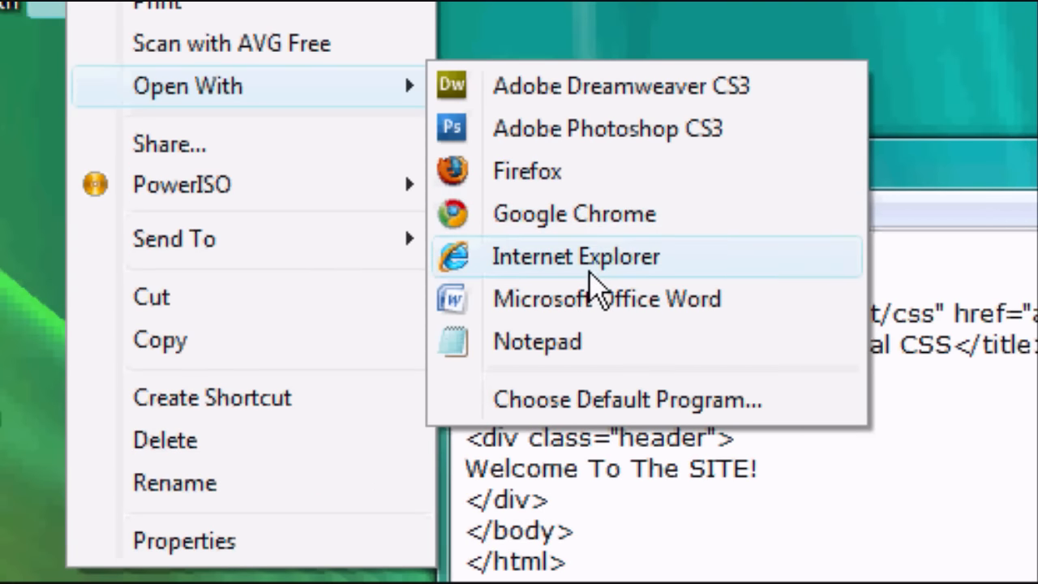
click(574, 256)
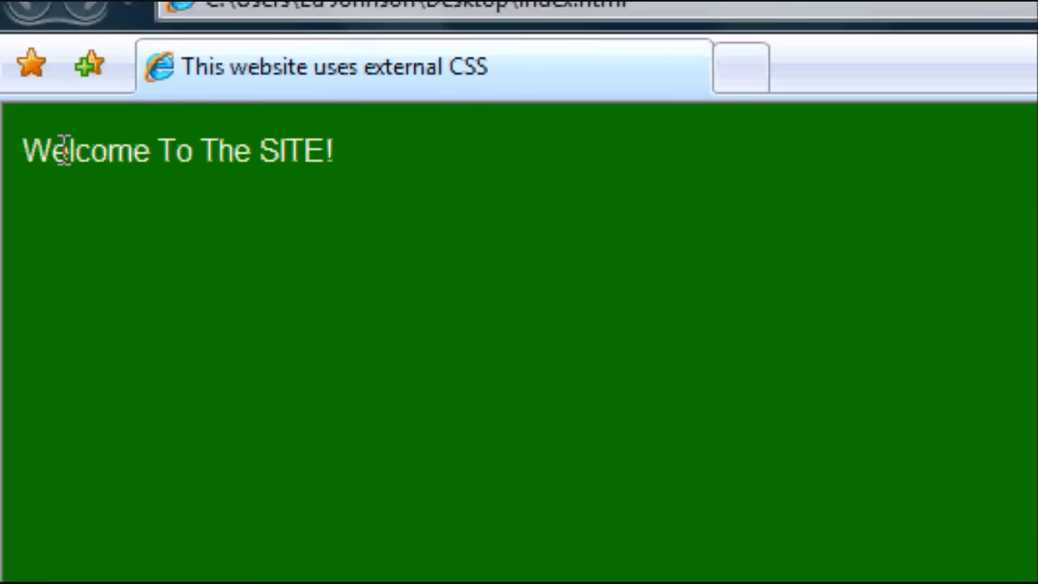
Select the 'Welcome To The SITE!' text on the green page
triple_click(177, 150)
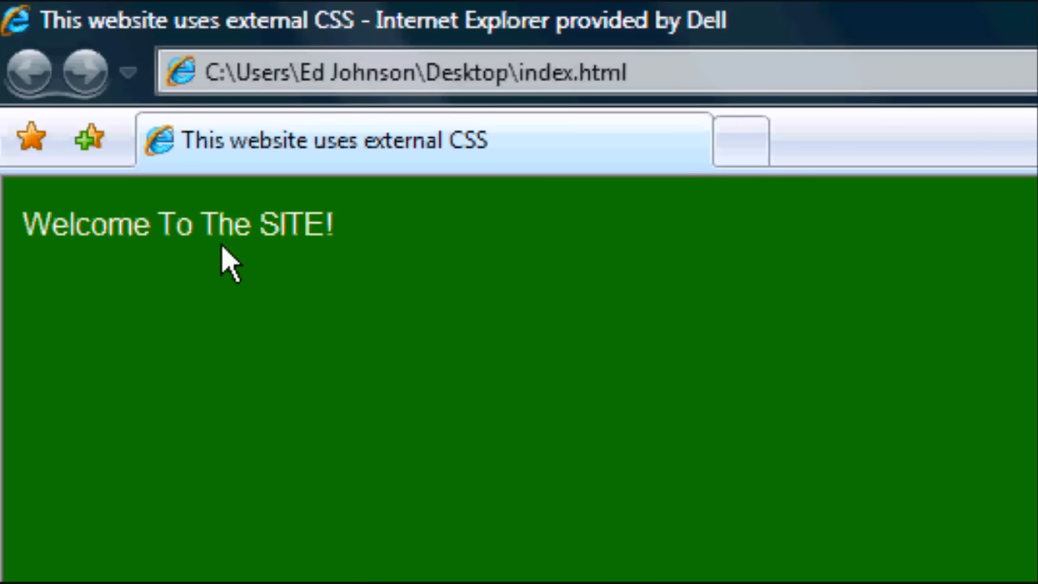
mouse_move(195, 207)
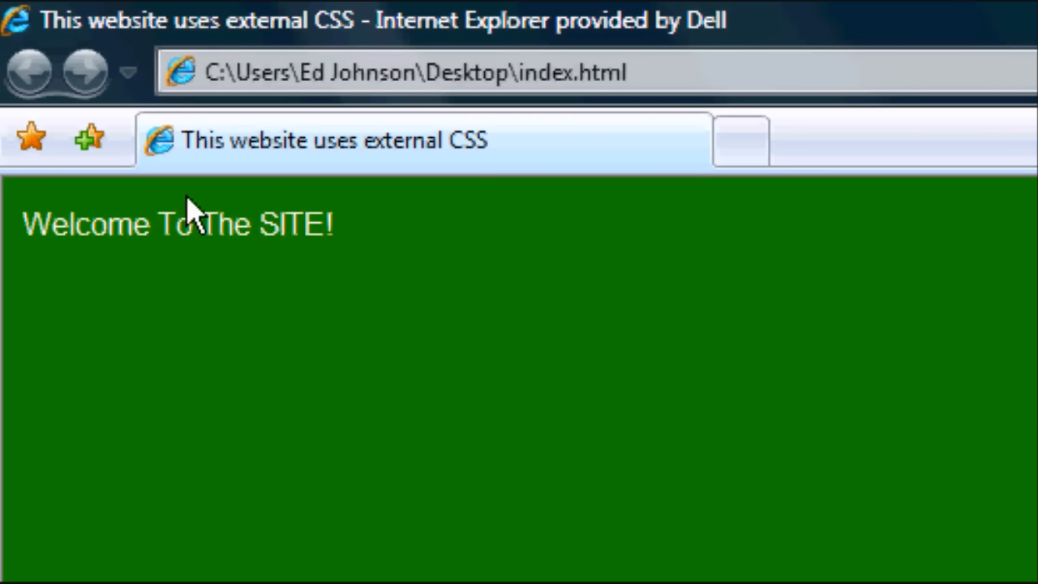